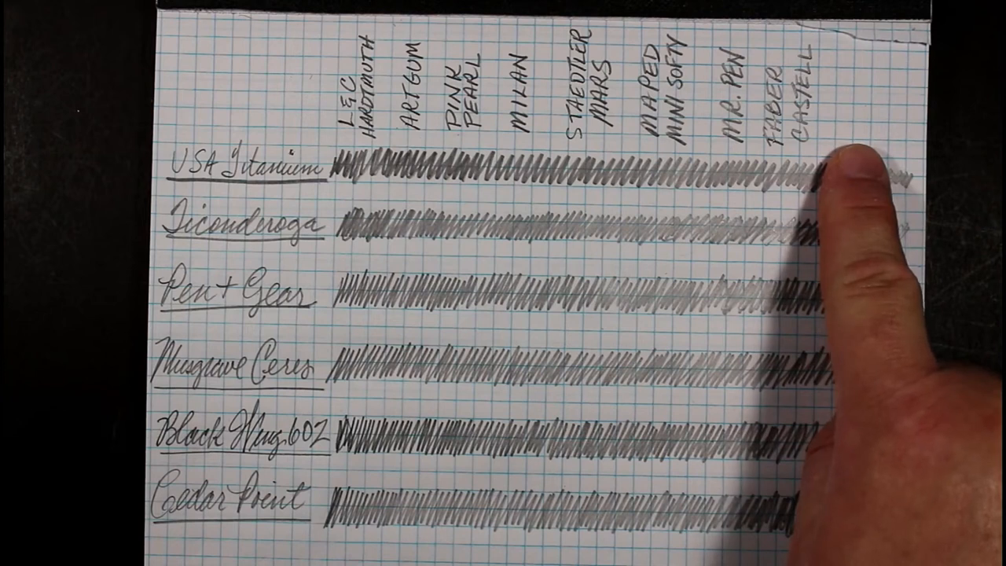
{"action": "mouse_move", "coordinate": [472, 440]}
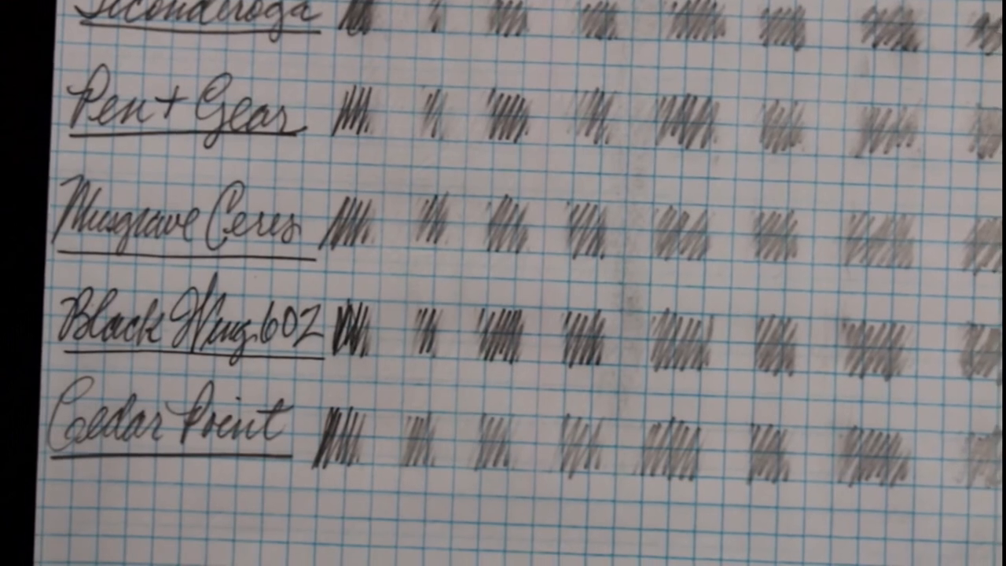
{"action": "scroll", "scroll_direction": "down", "scroll_amount": 3}
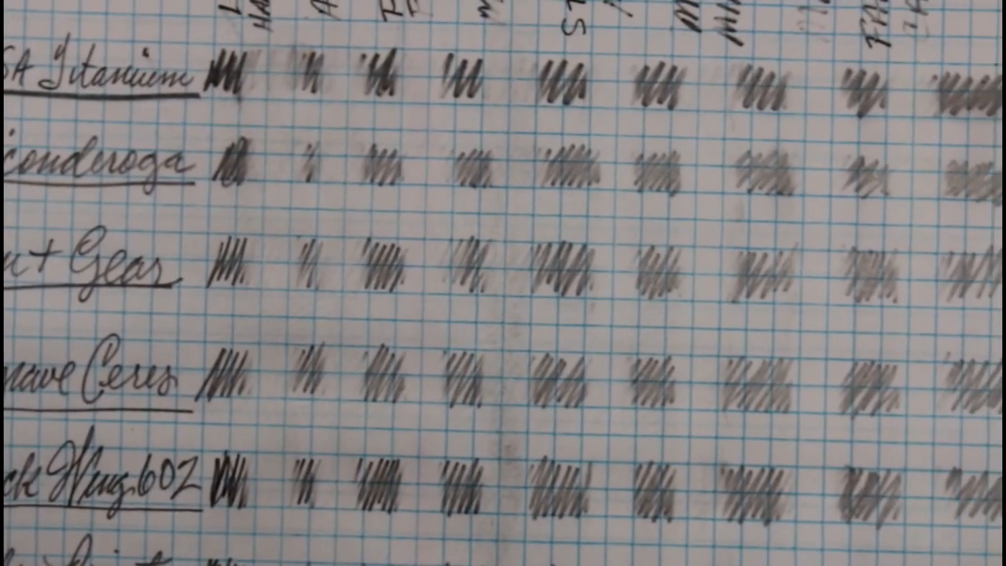